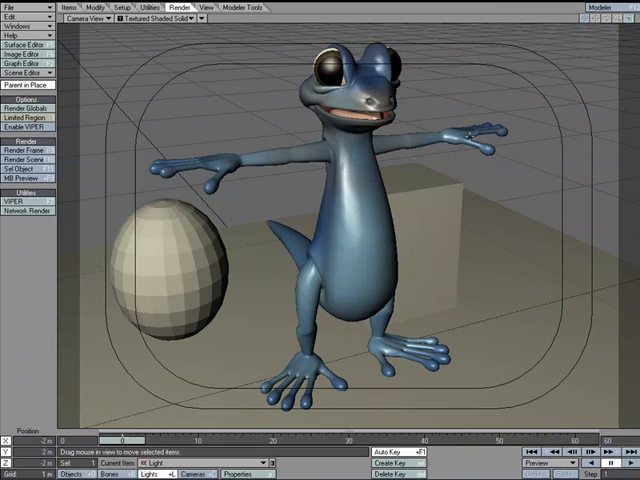
pyautogui.moveTo(465, 150)
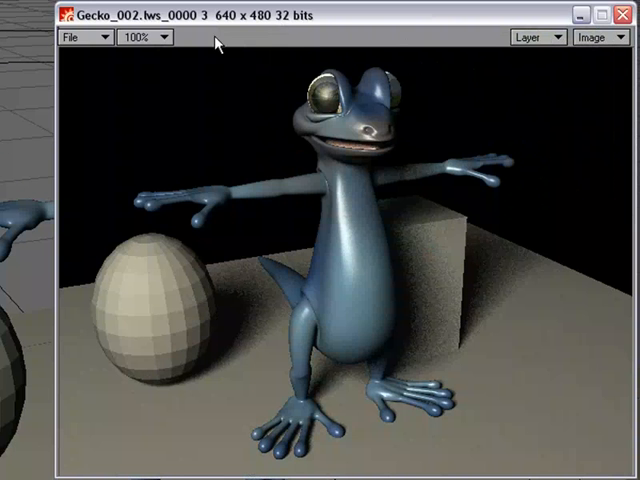
# Render the current gecko frame with F9 and view it in the Image Viewer
pyautogui.click(73, 38)
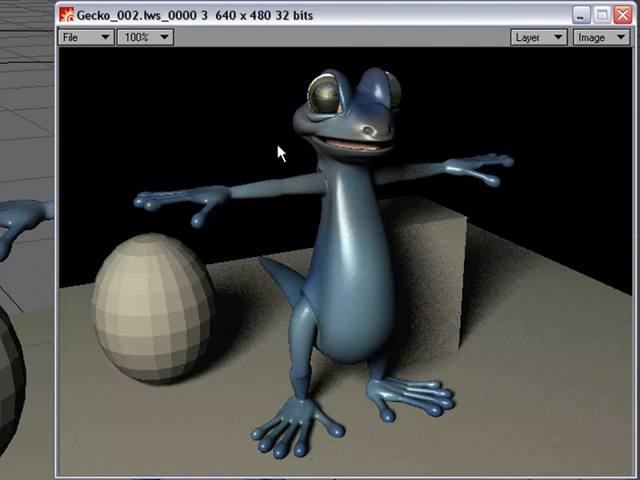
pyautogui.moveTo(300, 175)
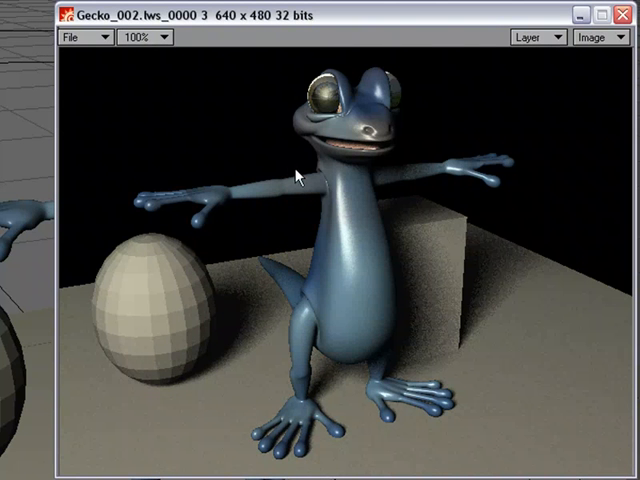
pyautogui.moveTo(343, 158)
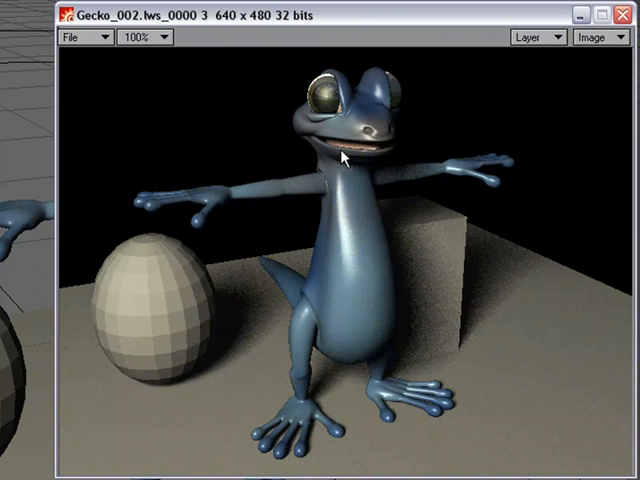
pyautogui.moveTo(349, 169)
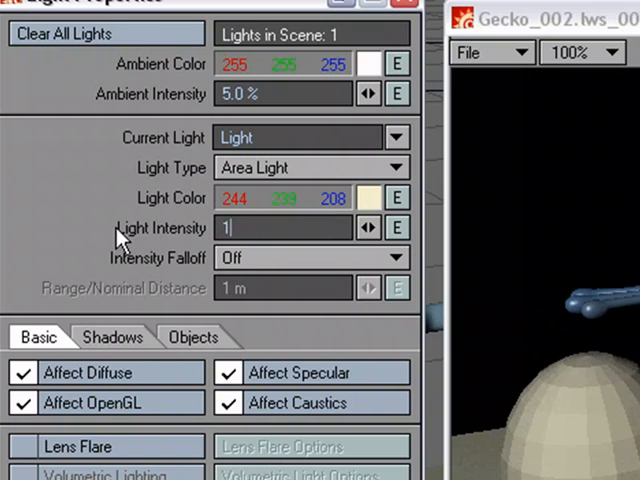
# Enter 150.0 % as the light intensity
pyautogui.write('150.0 %')
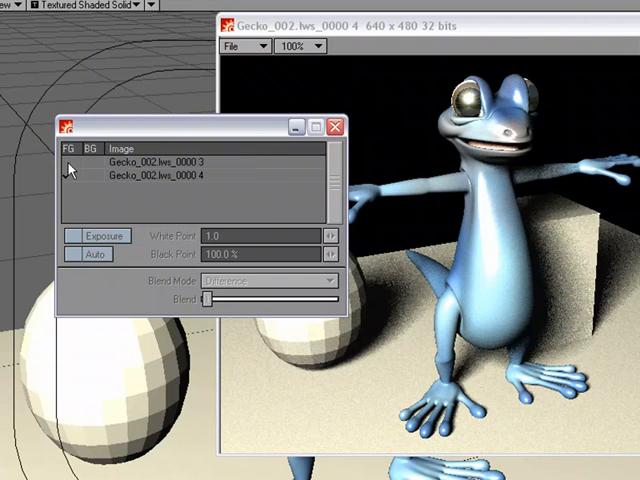
# Make Gecko_002.lws_0000 4 the foreground and set Blend Mode to none
pyautogui.click(67, 176)
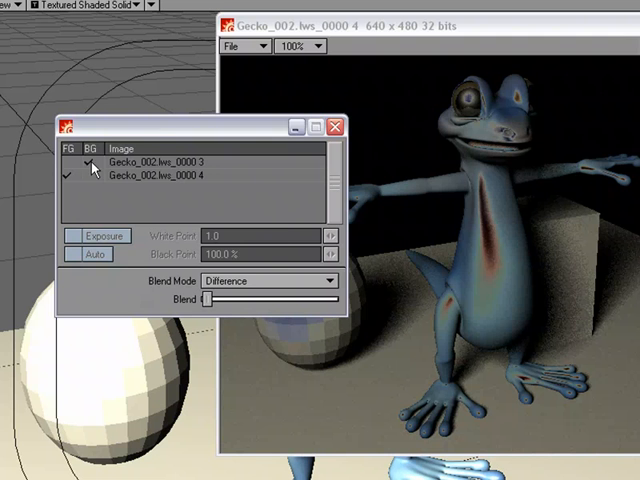
pyautogui.click(270, 280)
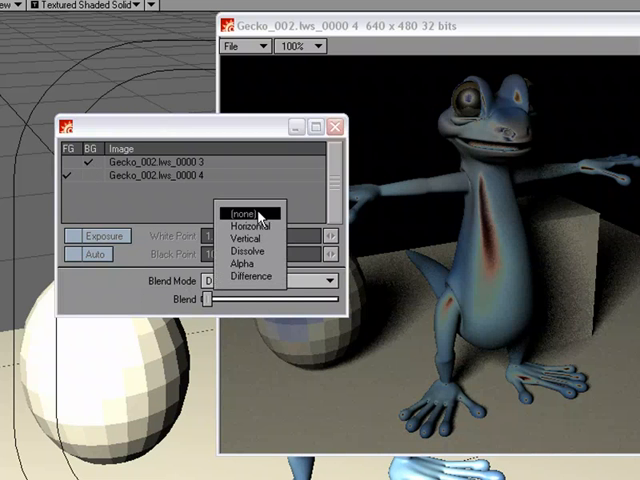
pyautogui.click(243, 212)
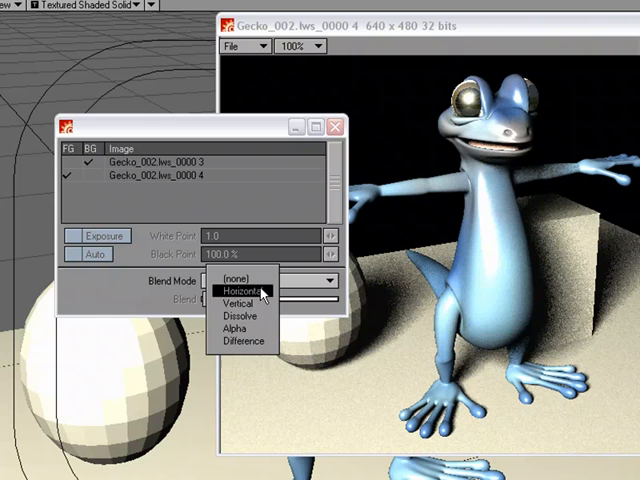
# Split the renders horizontally at mid-image, then switch Blend Mode to Vertical
pyautogui.click(240, 290)
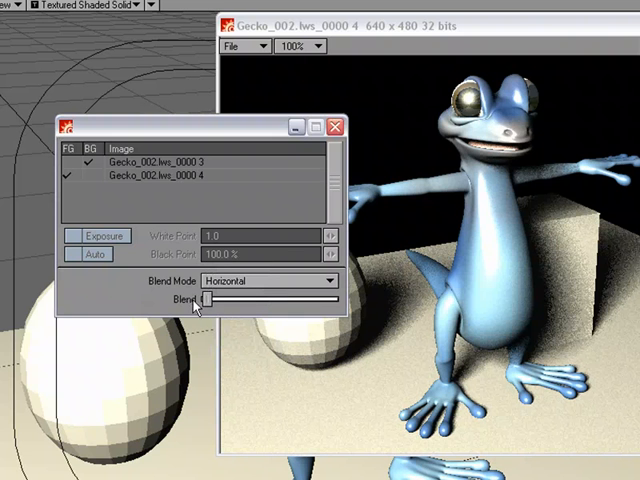
pyautogui.moveTo(200, 300); pyautogui.dragTo(268, 300)
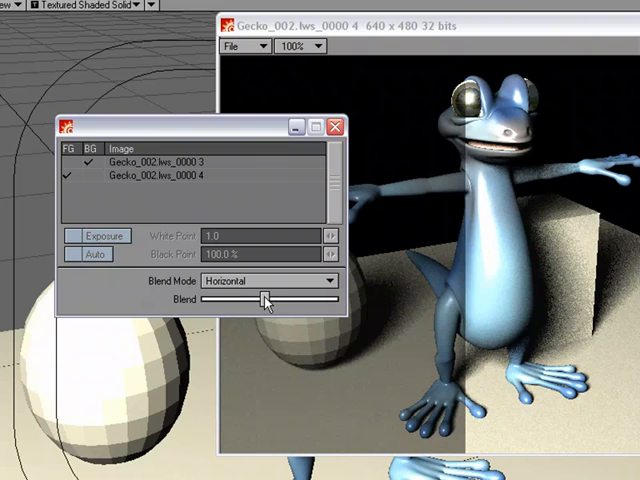
pyautogui.moveTo(263, 298); pyautogui.dragTo(270, 298)
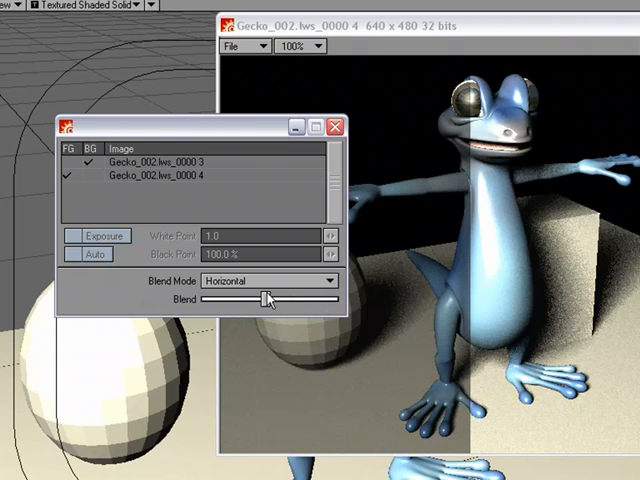
pyautogui.moveTo(265, 298); pyautogui.dragTo(278, 298)
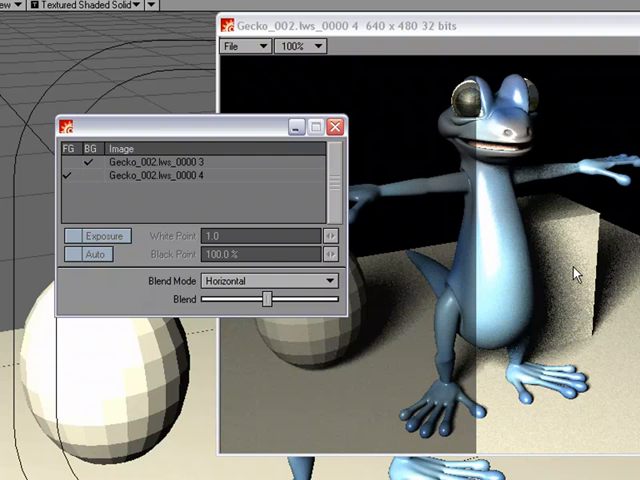
pyautogui.moveTo(499, 63)
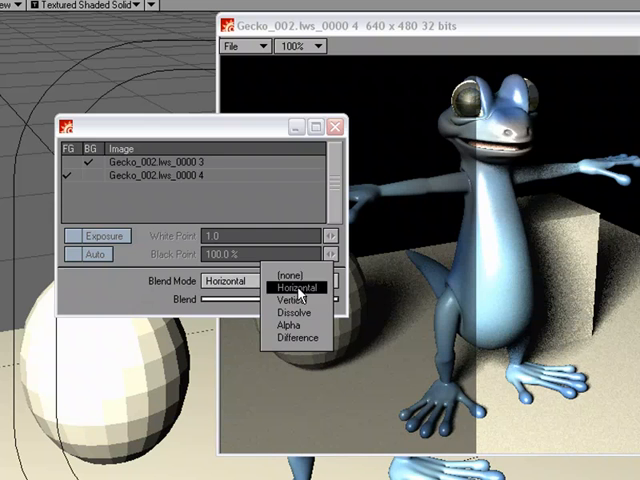
pyautogui.click(284, 301)
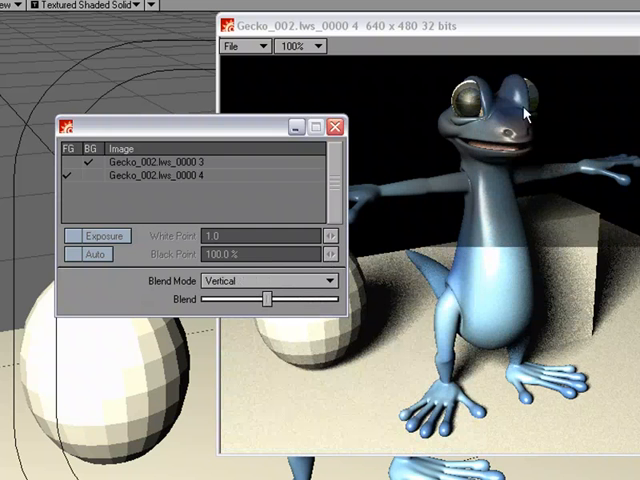
pyautogui.moveTo(500, 160)
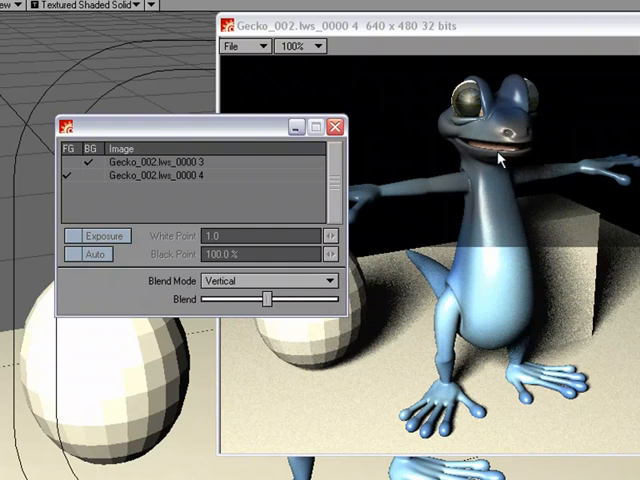
pyautogui.moveTo(478, 330)
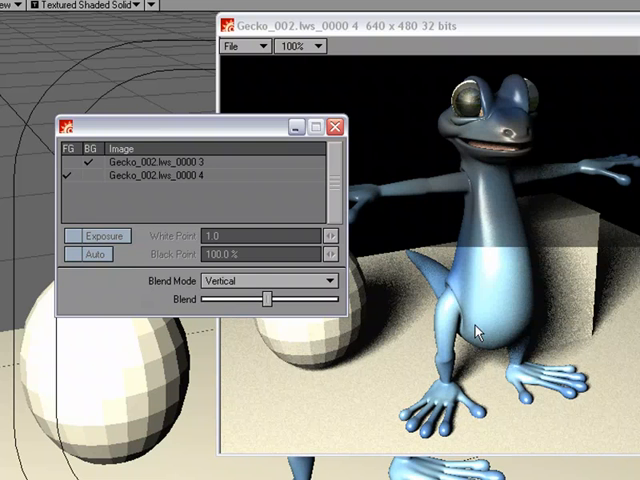
pyautogui.moveTo(515, 147)
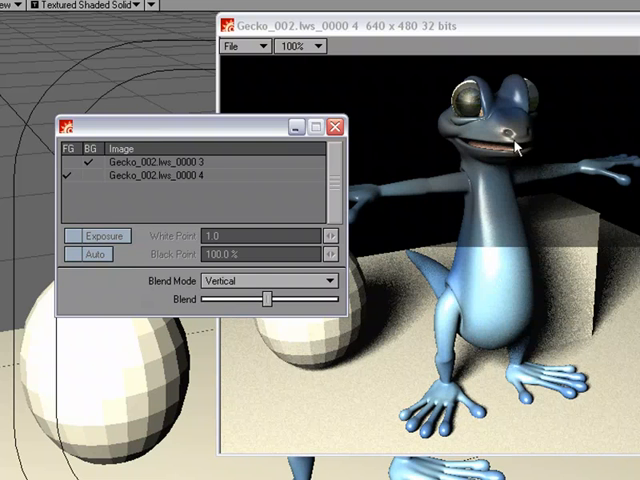
# Try Difference blending, then set Horizontal with the Blend slider centred
pyautogui.click(268, 280)
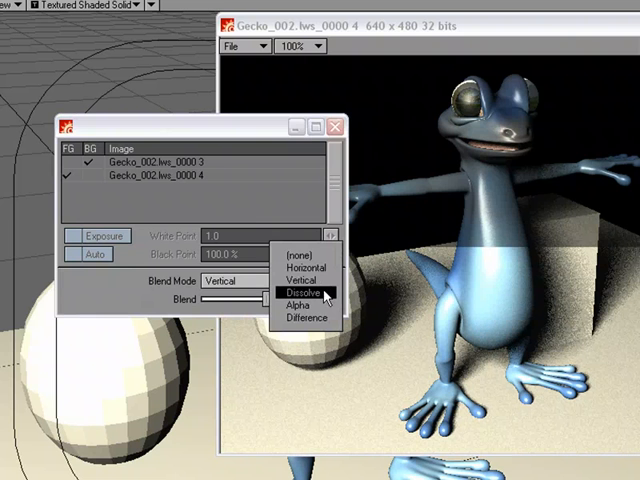
pyautogui.click(301, 304)
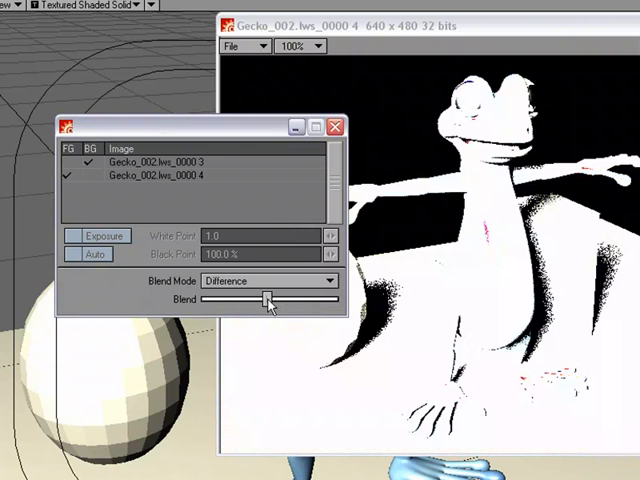
pyautogui.moveTo(268, 299); pyautogui.dragTo(335, 299)
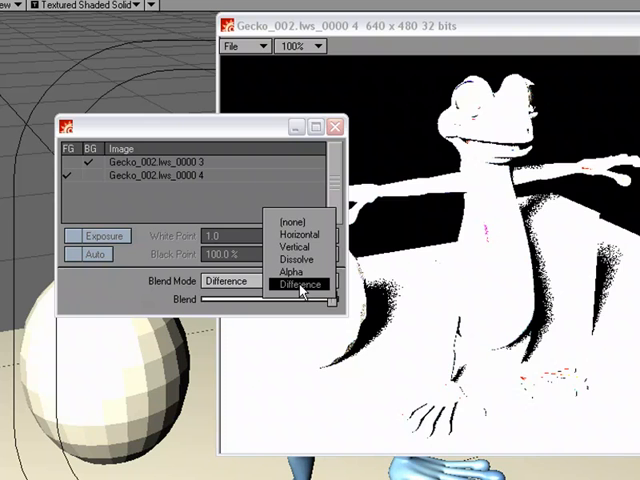
pyautogui.click(298, 234)
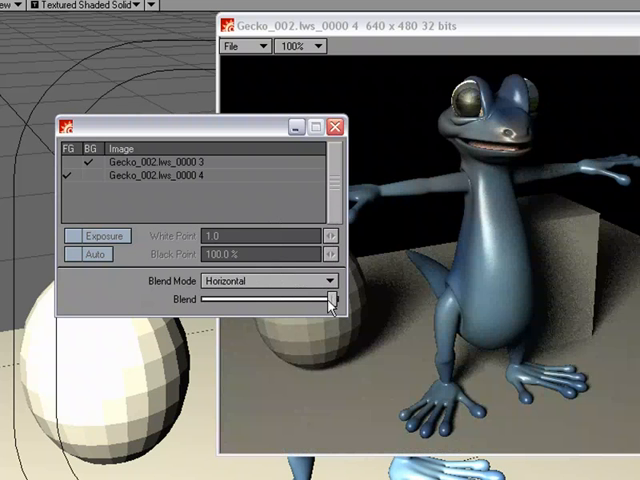
pyautogui.moveTo(330, 298); pyautogui.dragTo(270, 298)
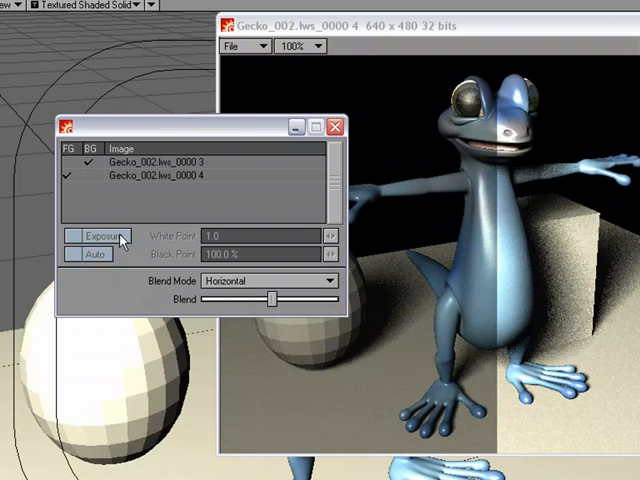
pyautogui.moveTo(225, 255)
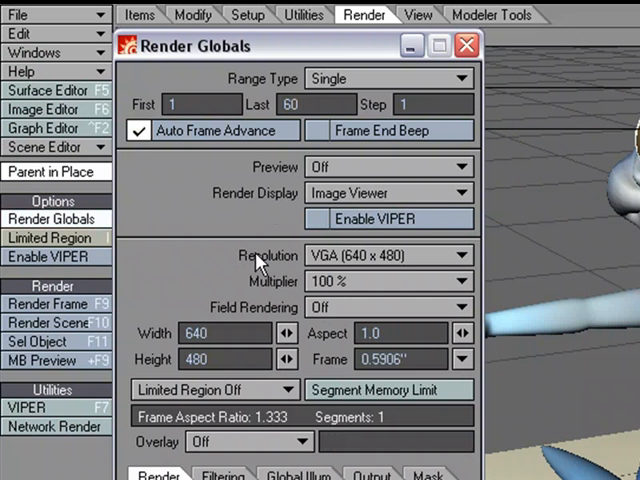
pyautogui.moveTo(395, 218)
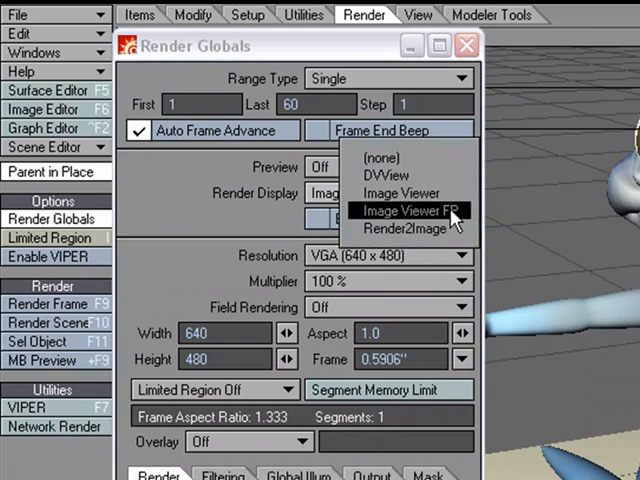
# Set Render Display to Image Viewer FP in Render Globals
pyautogui.click(407, 211)
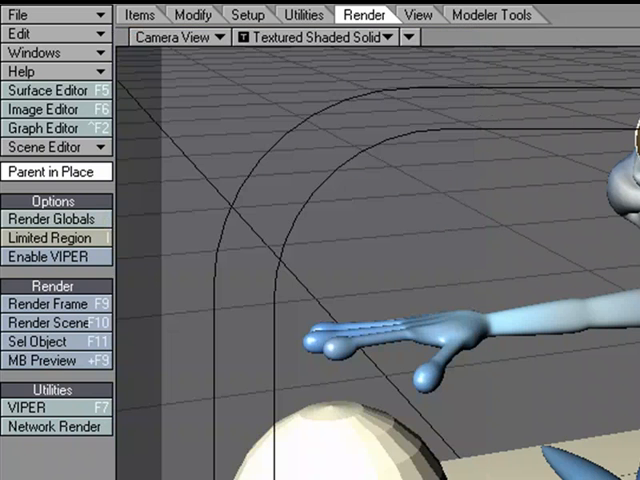
# Render a new gecko frame and open the area light's properties
pyautogui.click(43, 303)
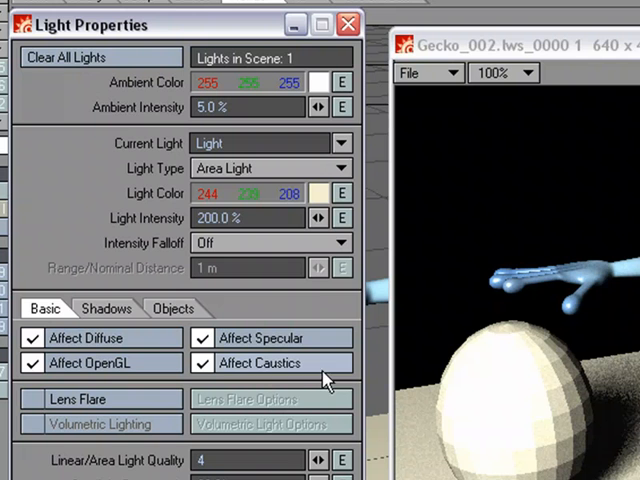
pyautogui.moveTo(134, 230)
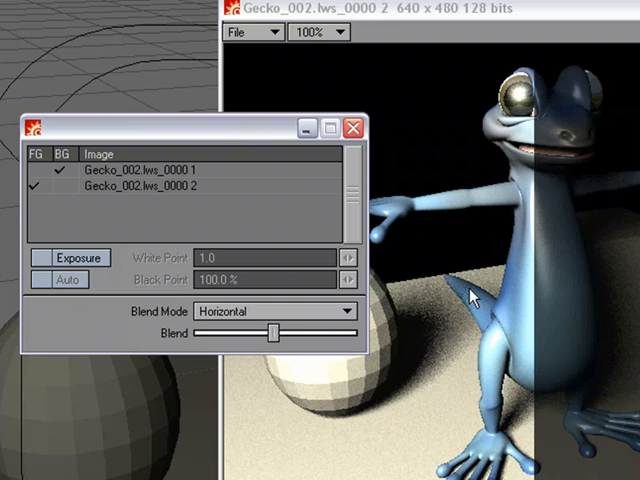
# Uncheck FG for Gecko_002.lws_0000 1 to show the darker render alone
pyautogui.click(275, 311)
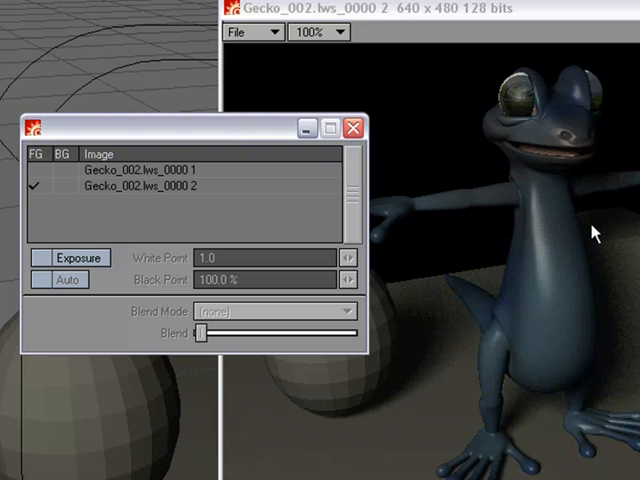
# Enable Exposure with white point 0.754 and black point 27.5%
pyautogui.click(44, 258)
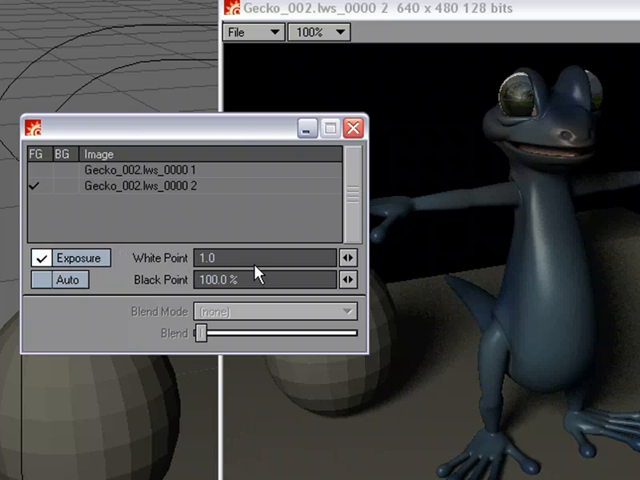
pyautogui.click(349, 254)
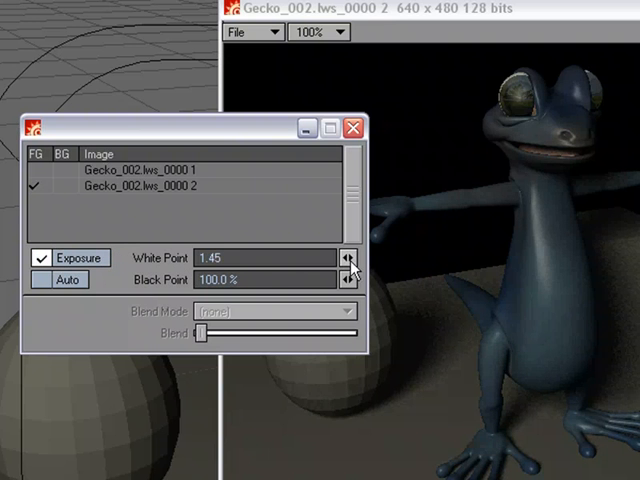
pyautogui.click(344, 258)
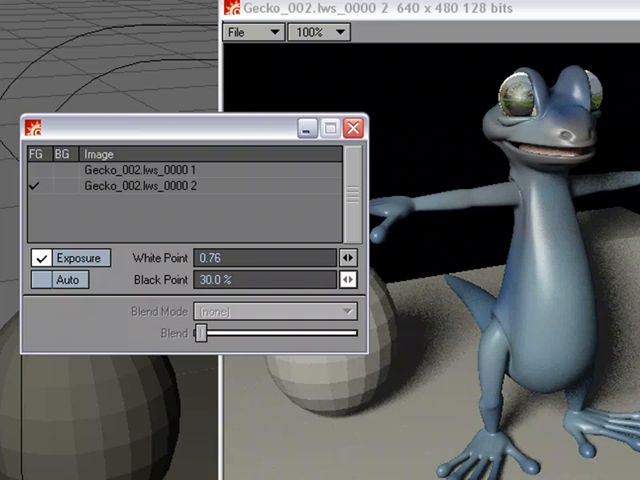
pyautogui.click(345, 283)
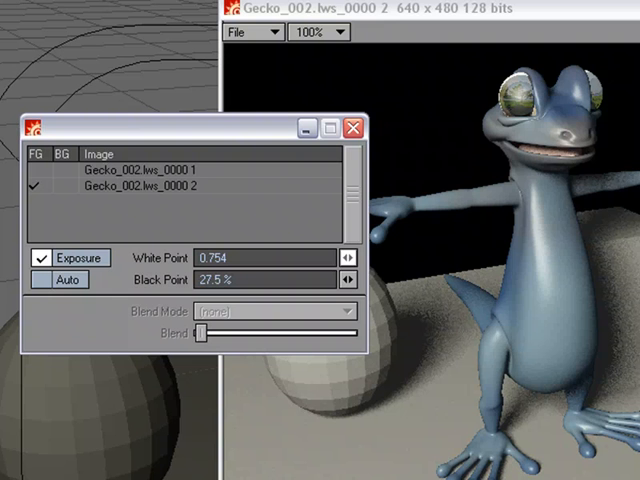
pyautogui.click(348, 254)
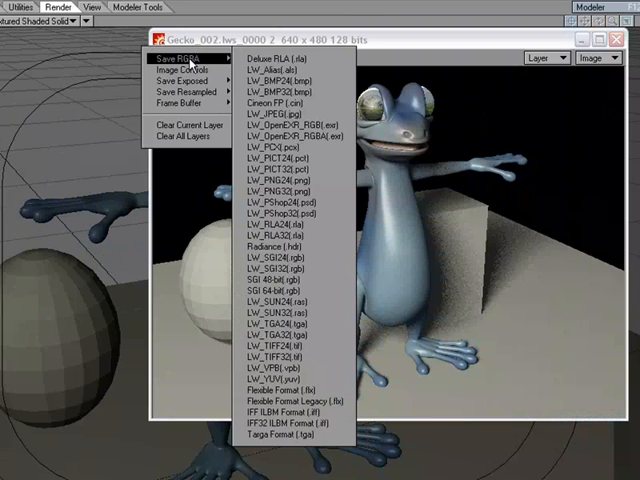
pyautogui.moveTo(190, 75)
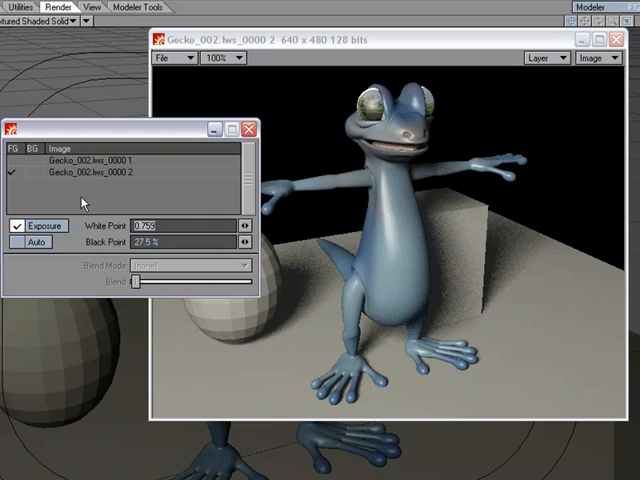
pyautogui.moveTo(75, 172)
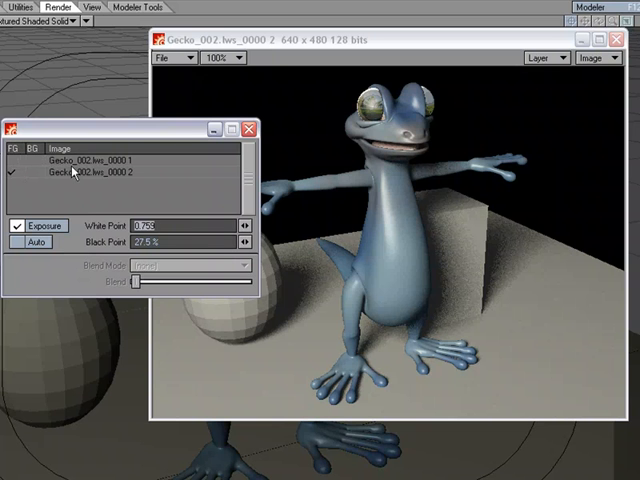
pyautogui.moveTo(80, 290)
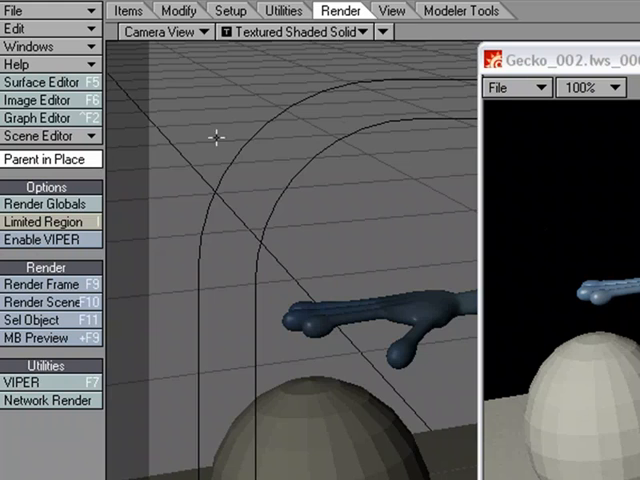
# Change Render Display from Image Viewer FP to Image Viewer in Render Globals
pyautogui.click(42, 204)
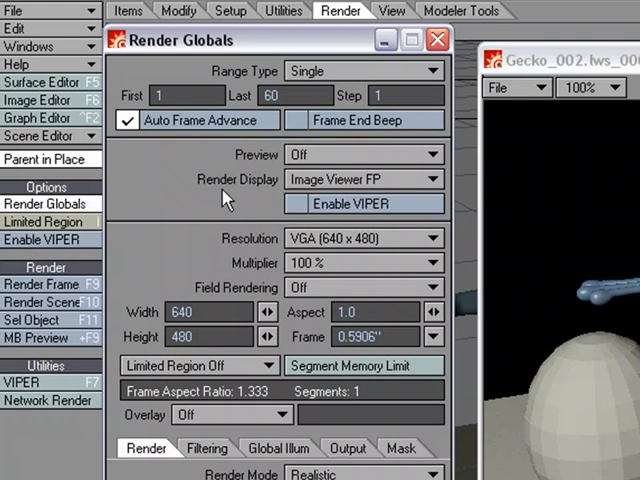
pyautogui.moveTo(390, 179)
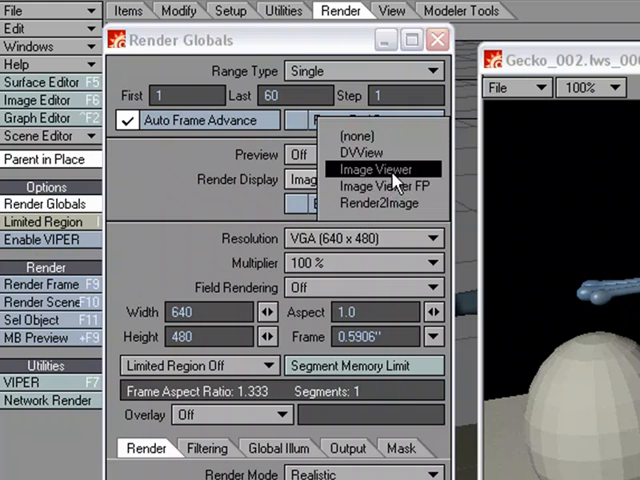
pyautogui.click(383, 186)
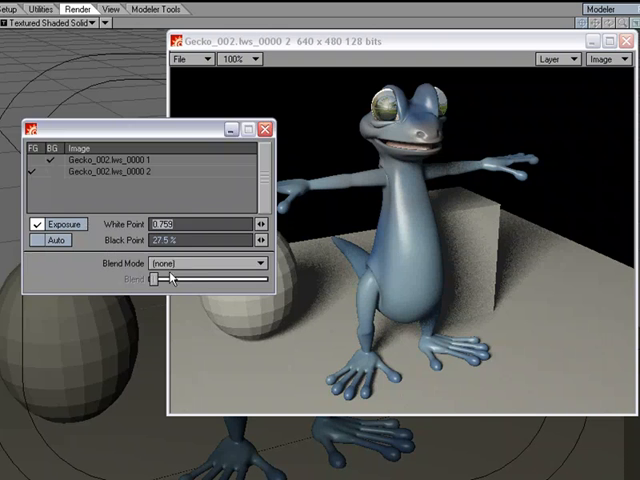
# Set the Image Viewer FP Blend Mode to Horizontal, splitting the two gecko renders
pyautogui.click(200, 263)
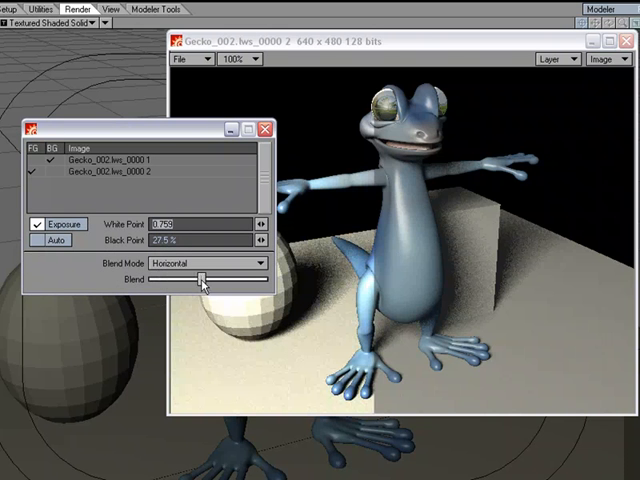